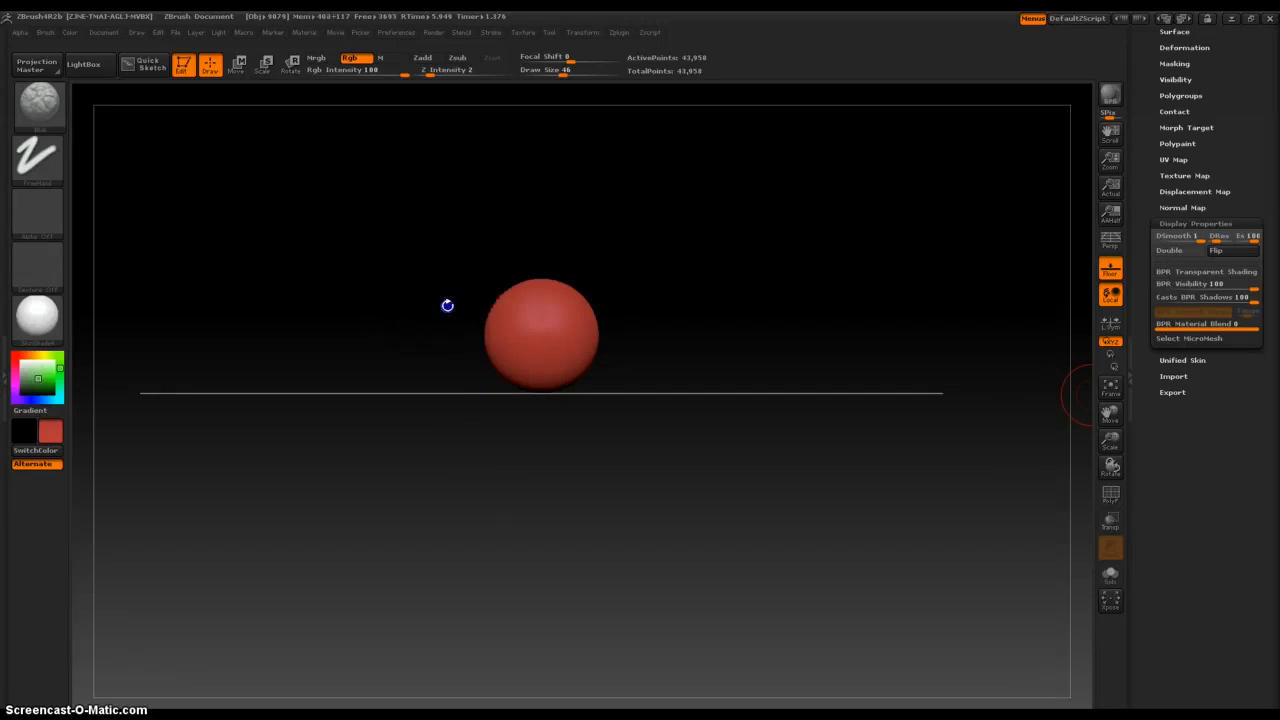
- Bring up the brush library to pick the CurveSurface sculpting brush
left_click(184, 64)
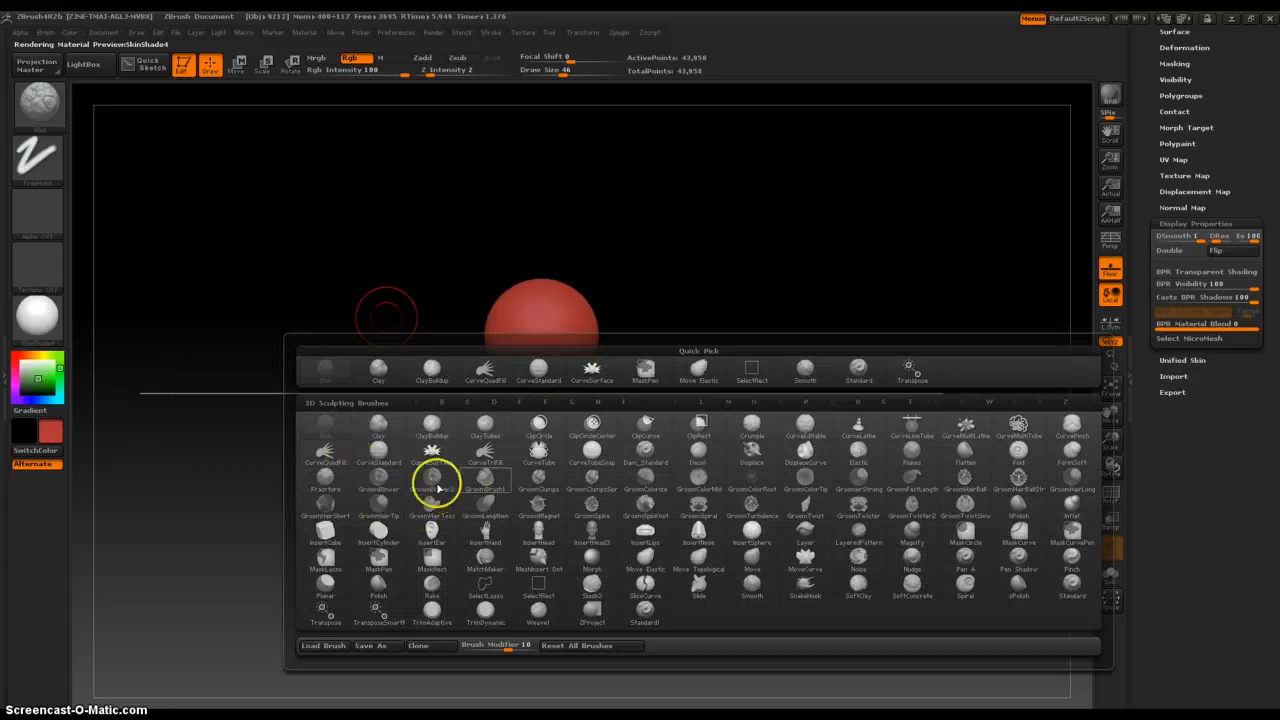
mouse_move(432, 462)
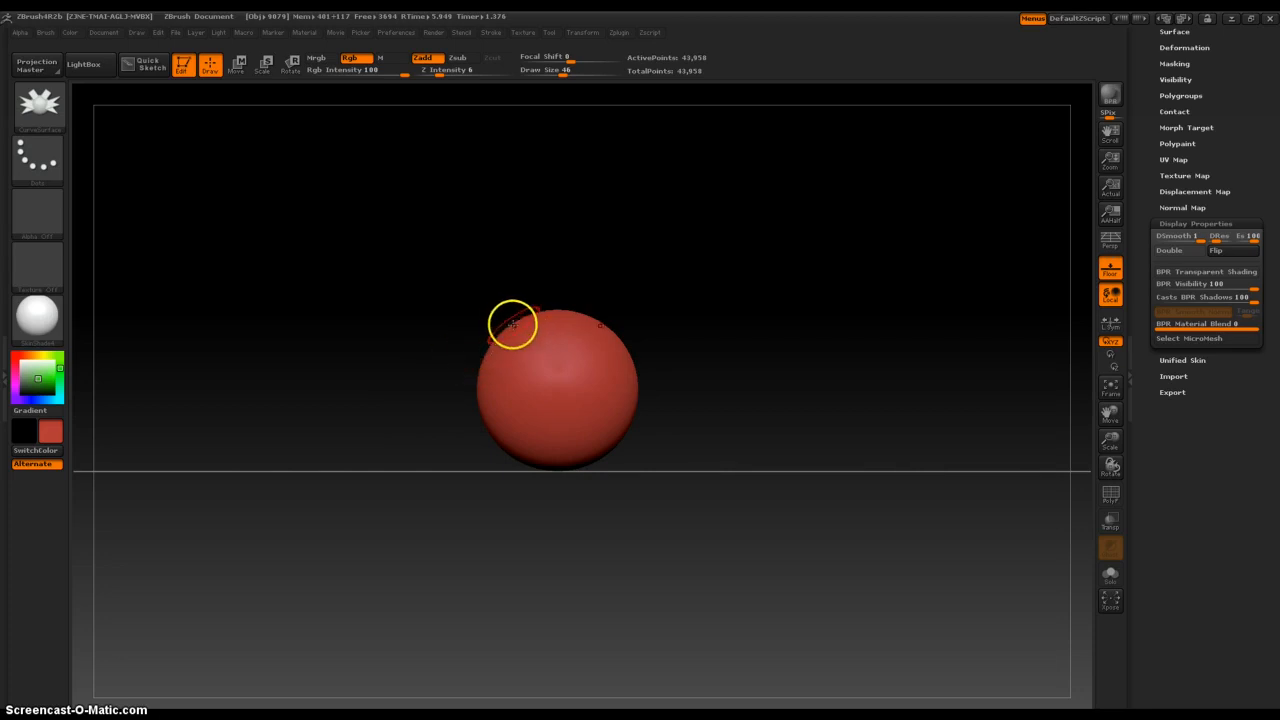
mouse_move(556, 378)
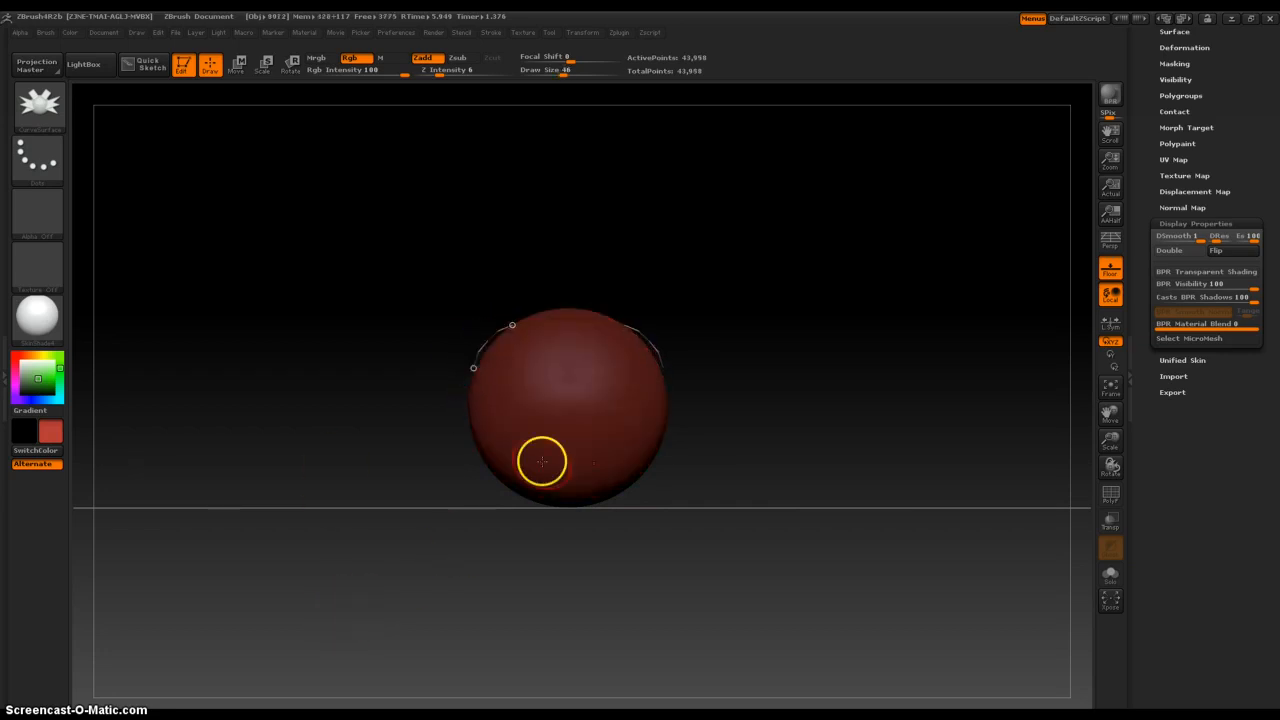
- Place a curve point on the sphere to start an arm strip
left_click(584, 32)
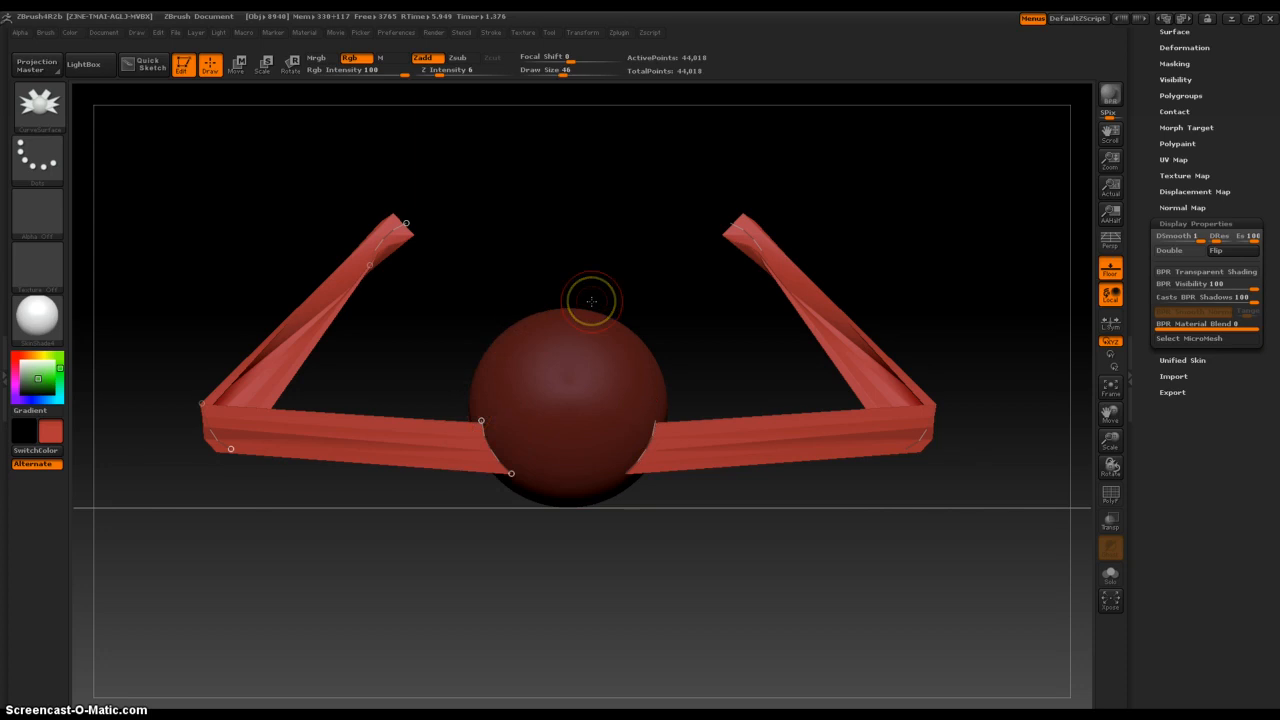
mouse_move(536, 496)
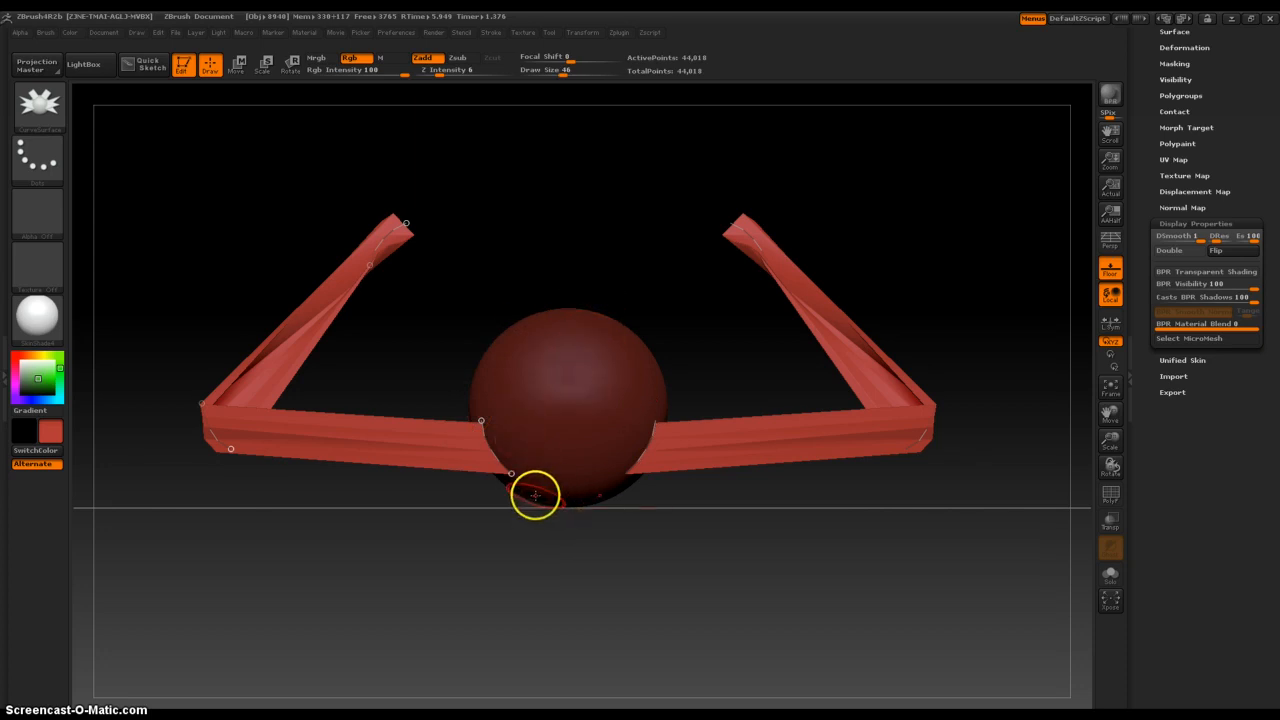
mouse_move(532, 398)
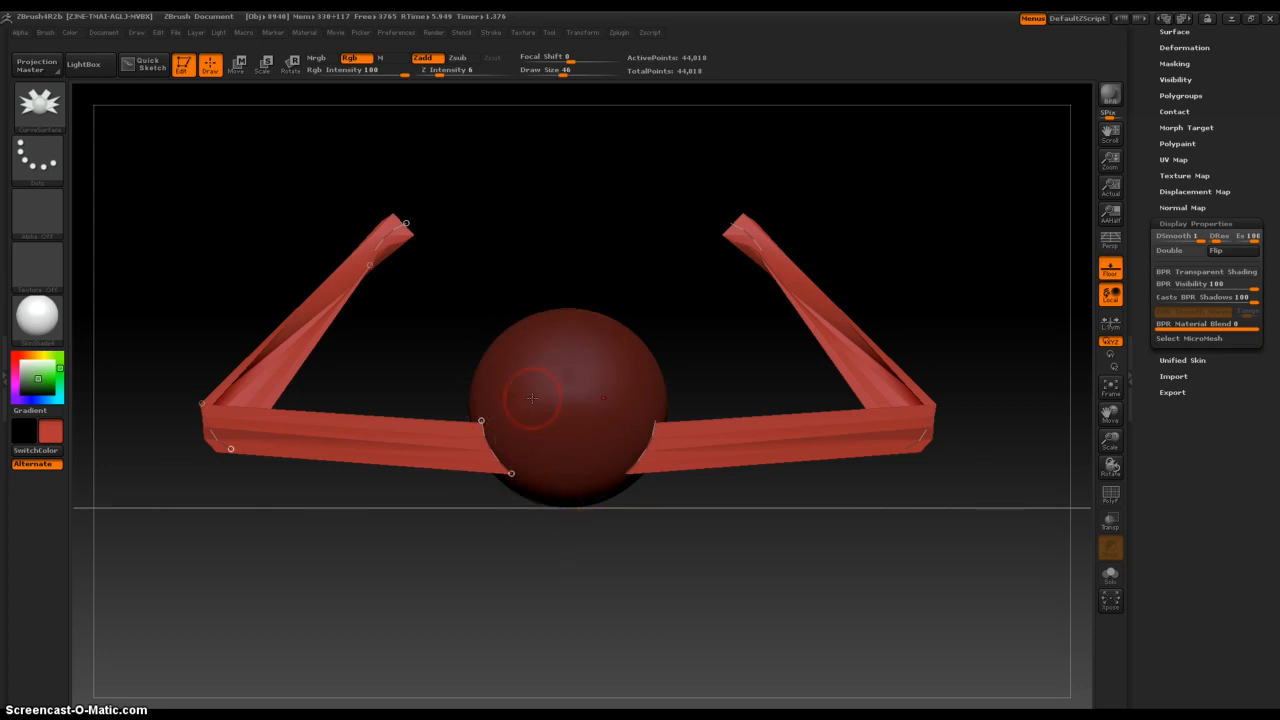
mouse_move(516, 360)
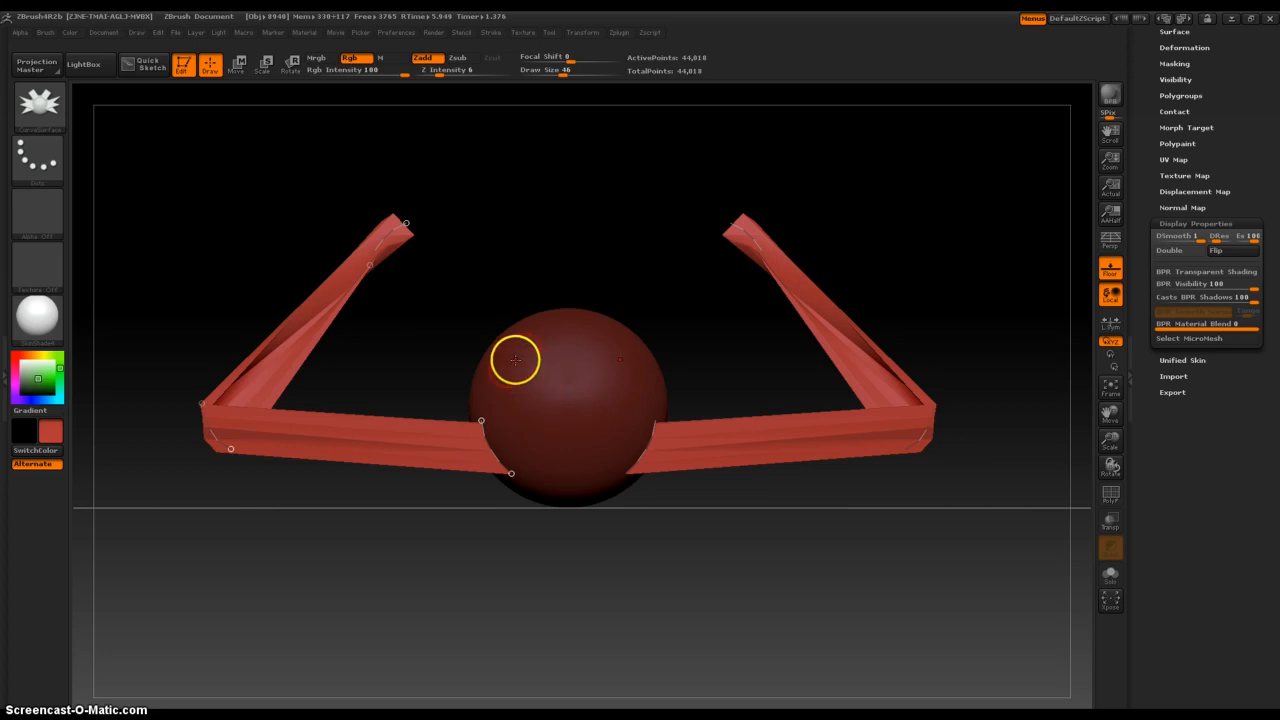
mouse_move(496, 342)
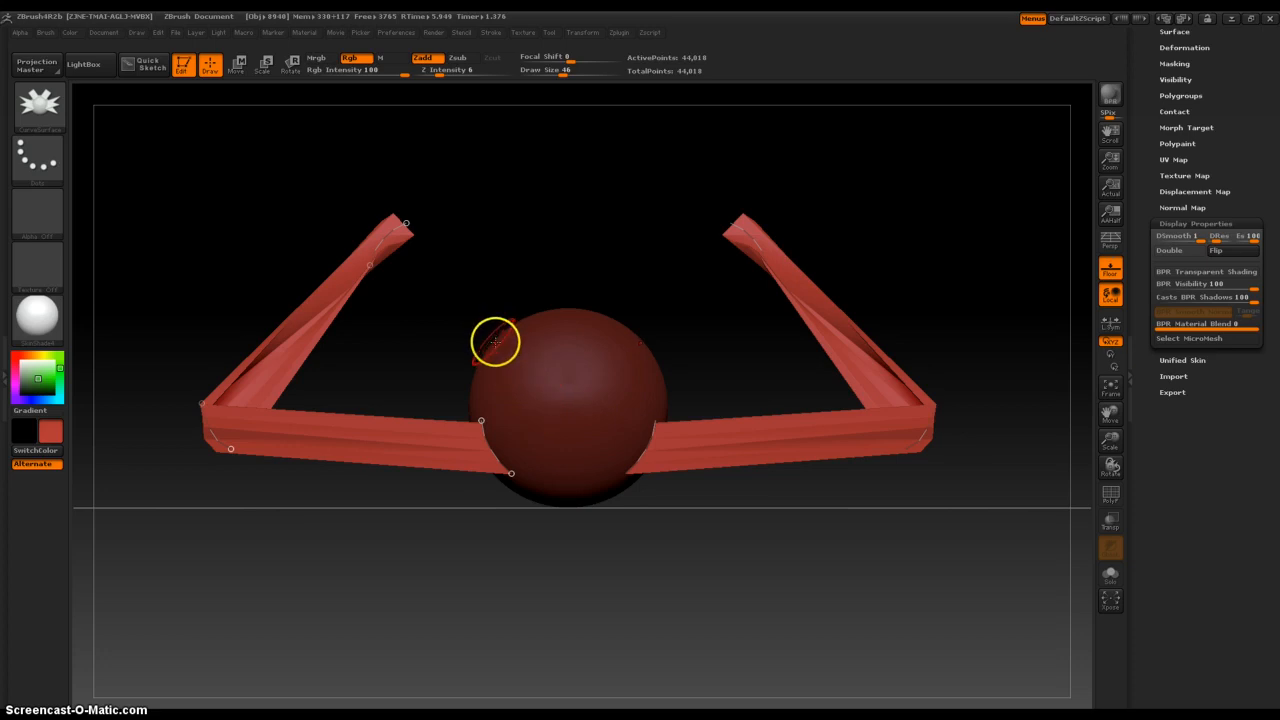
mouse_move(540, 316)
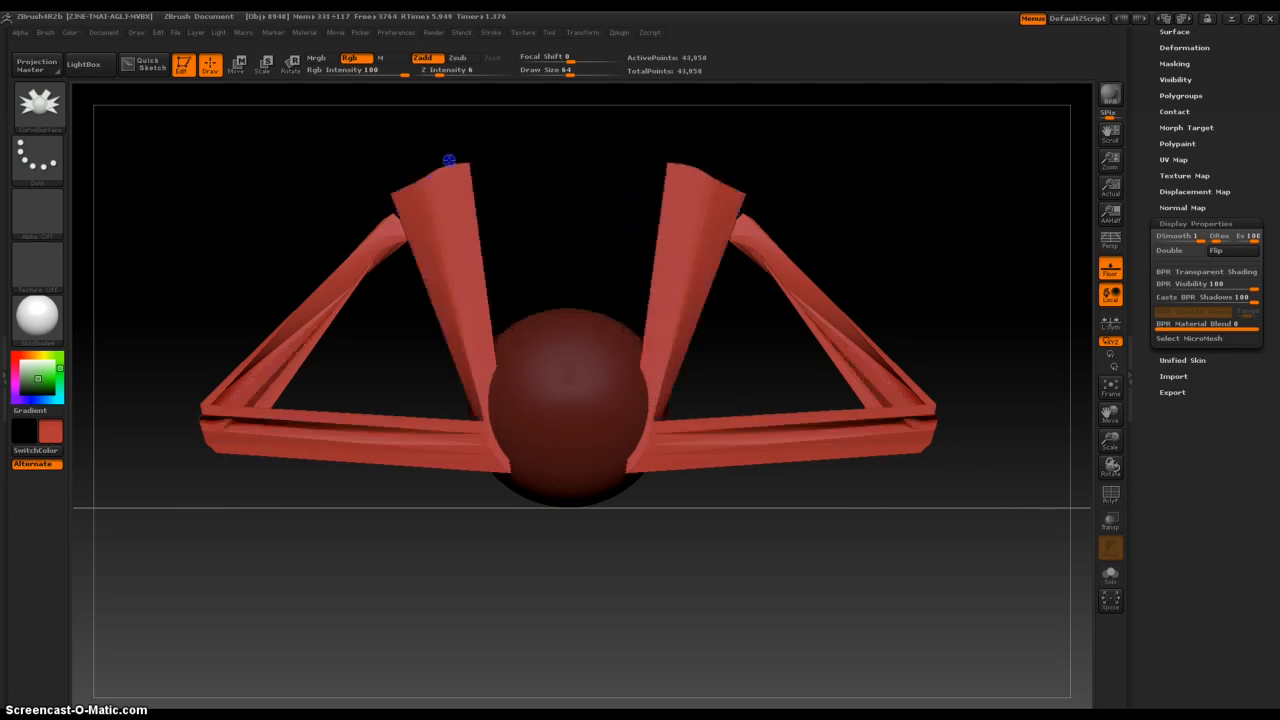
- Turn the model and draw the body strip below and antenna strips above the sphere
left_click_drag(448, 160, 592, 606)
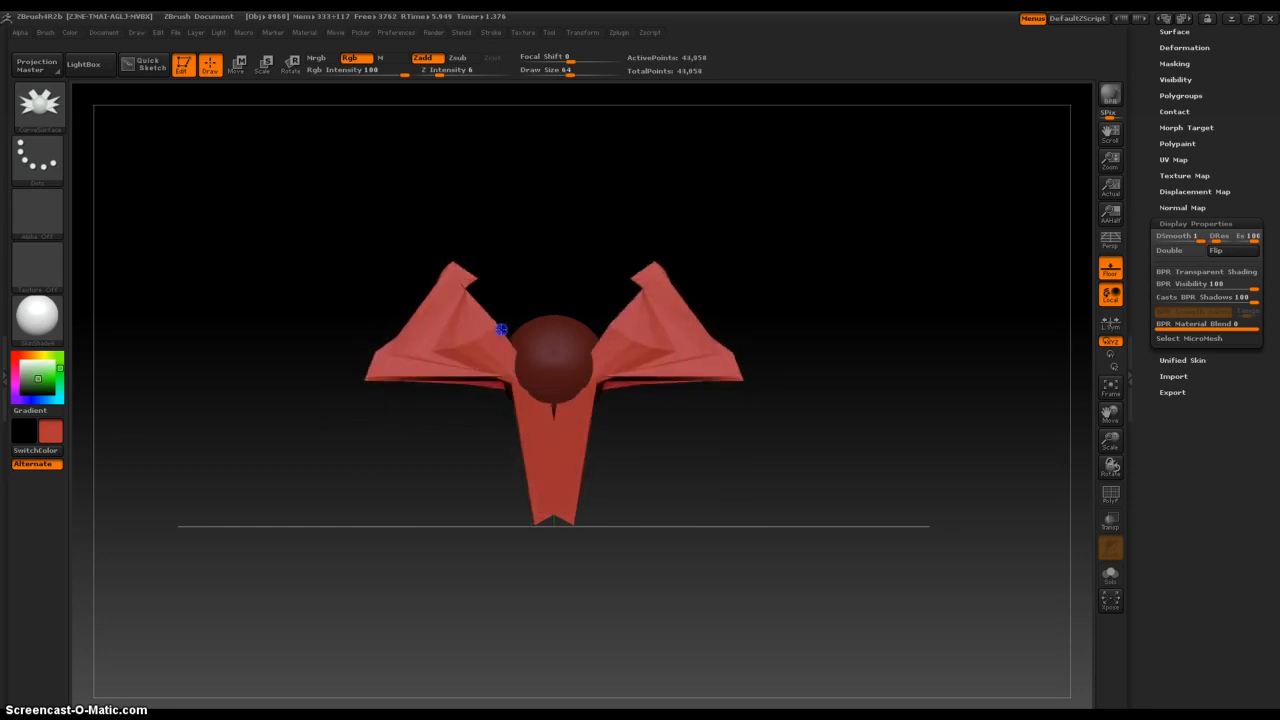
left_click_drag(500, 330, 396, 370)
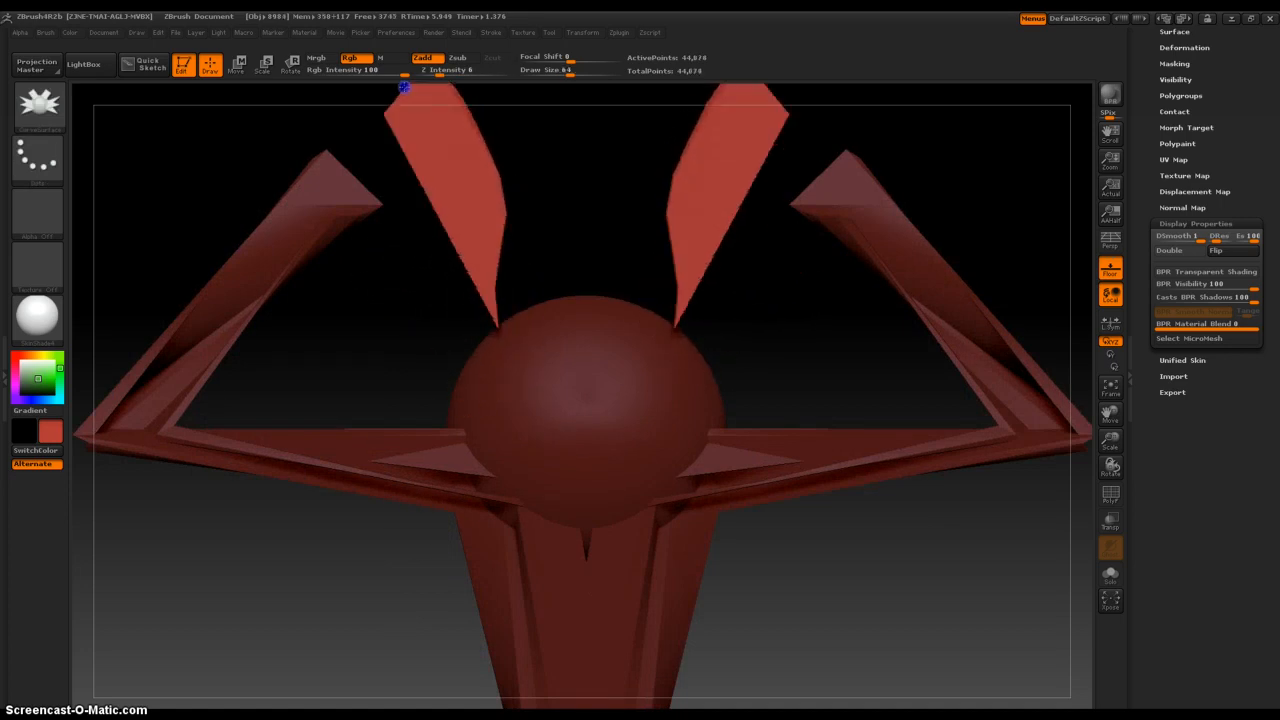
left_click_drag(404, 88, 518, 358)
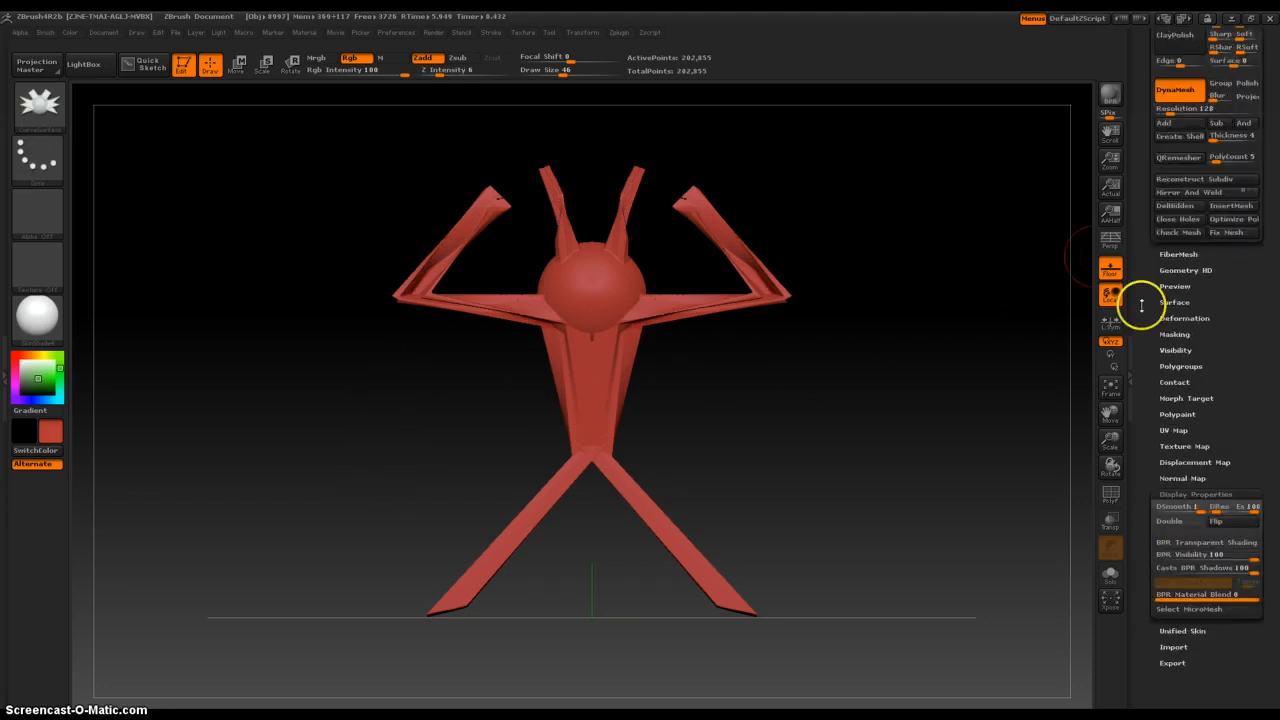
mouse_move(1110, 464)
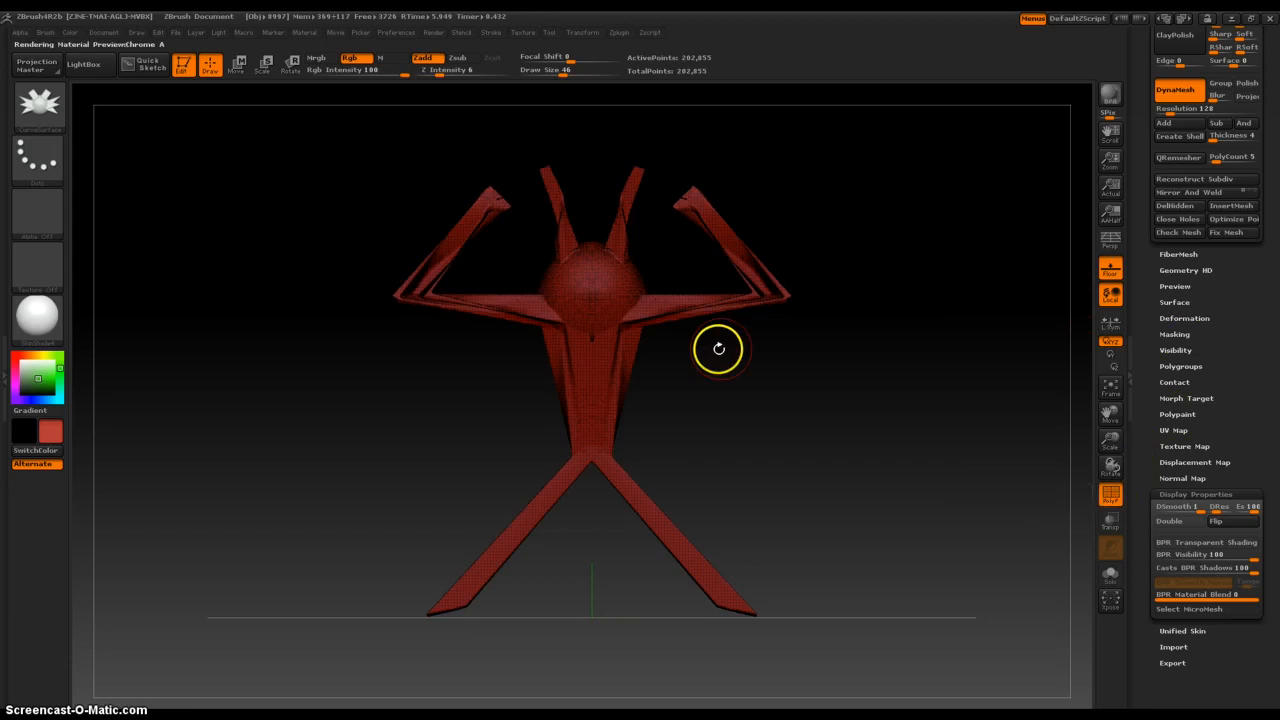
- Zoom in on the figure's head and assign a new MatCap material from the library
left_click_drag(718, 348, 780, 464)
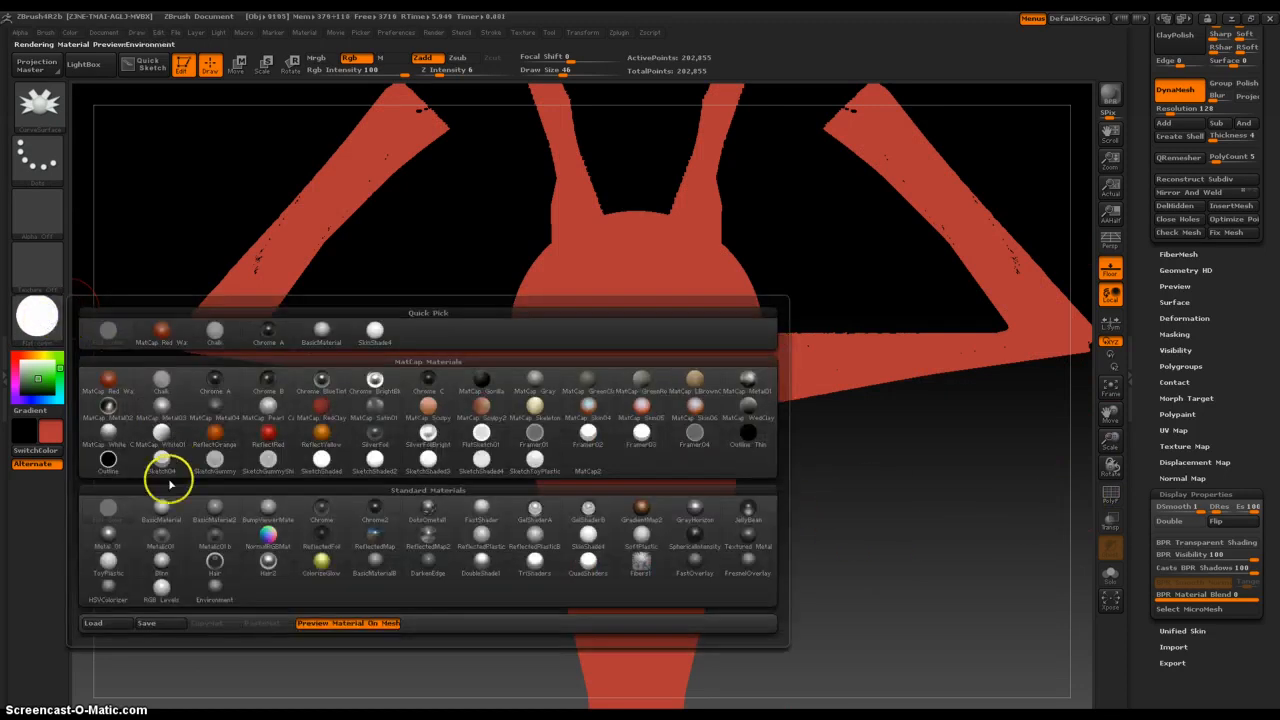
left_click(160, 512)
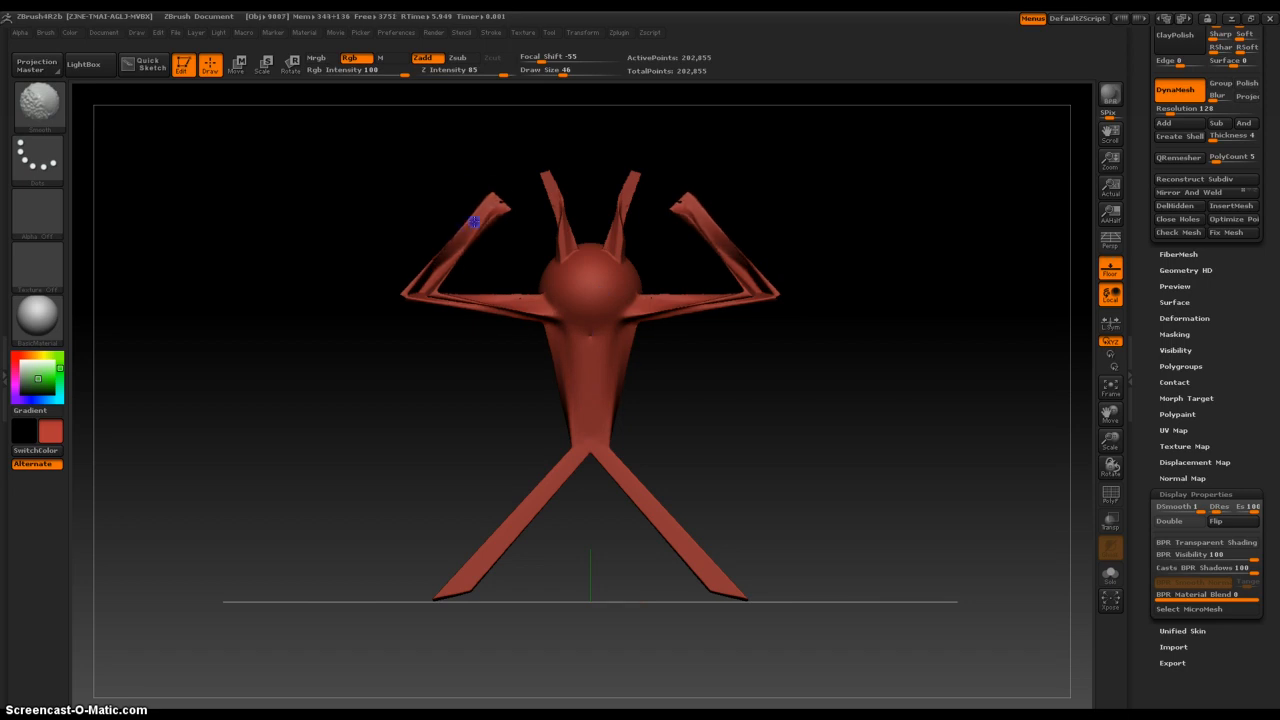
mouse_move(430, 316)
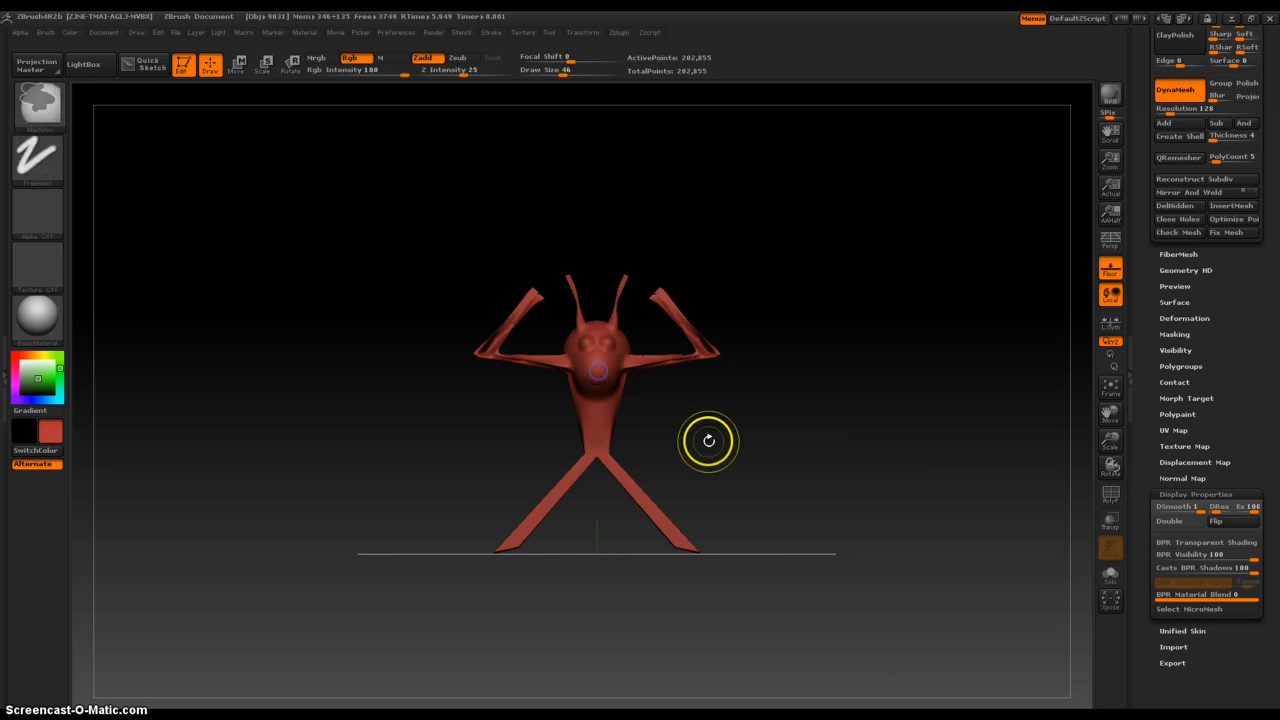
- Rotate the figure around and sculpt the head's face with the Standard brush
left_click_drag(708, 440, 682, 464)
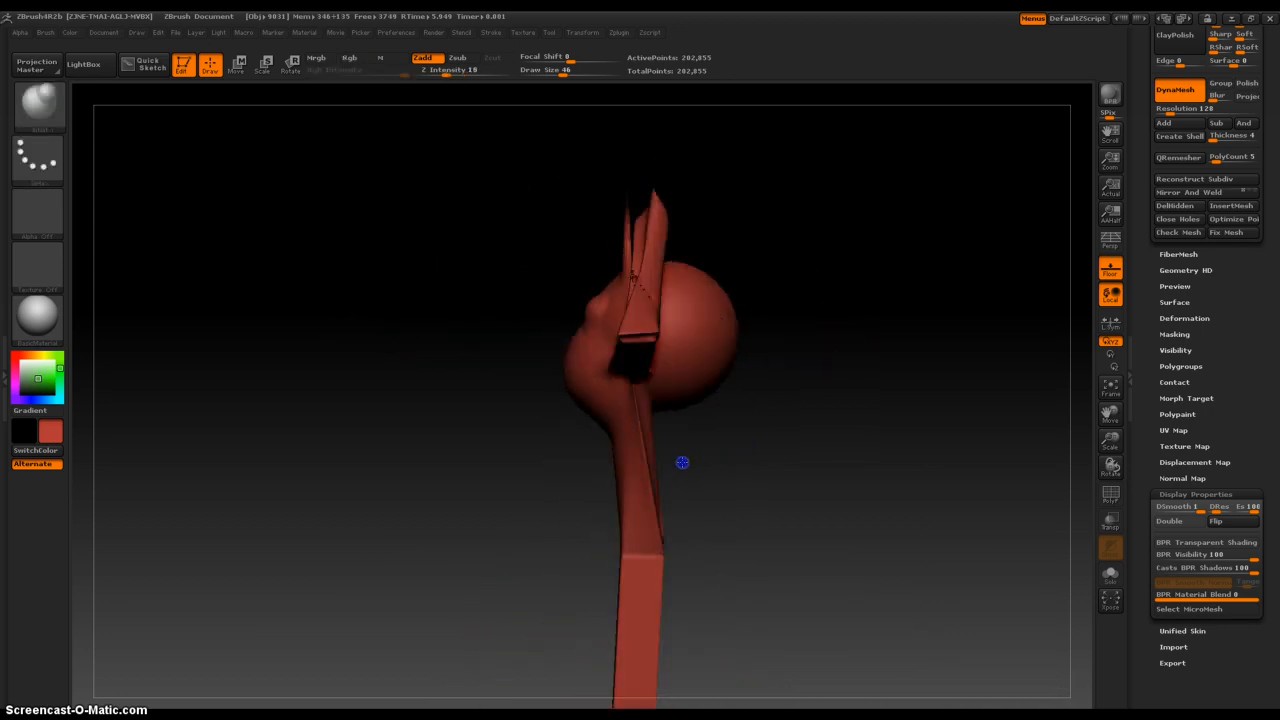
left_click_drag(682, 462, 628, 392)
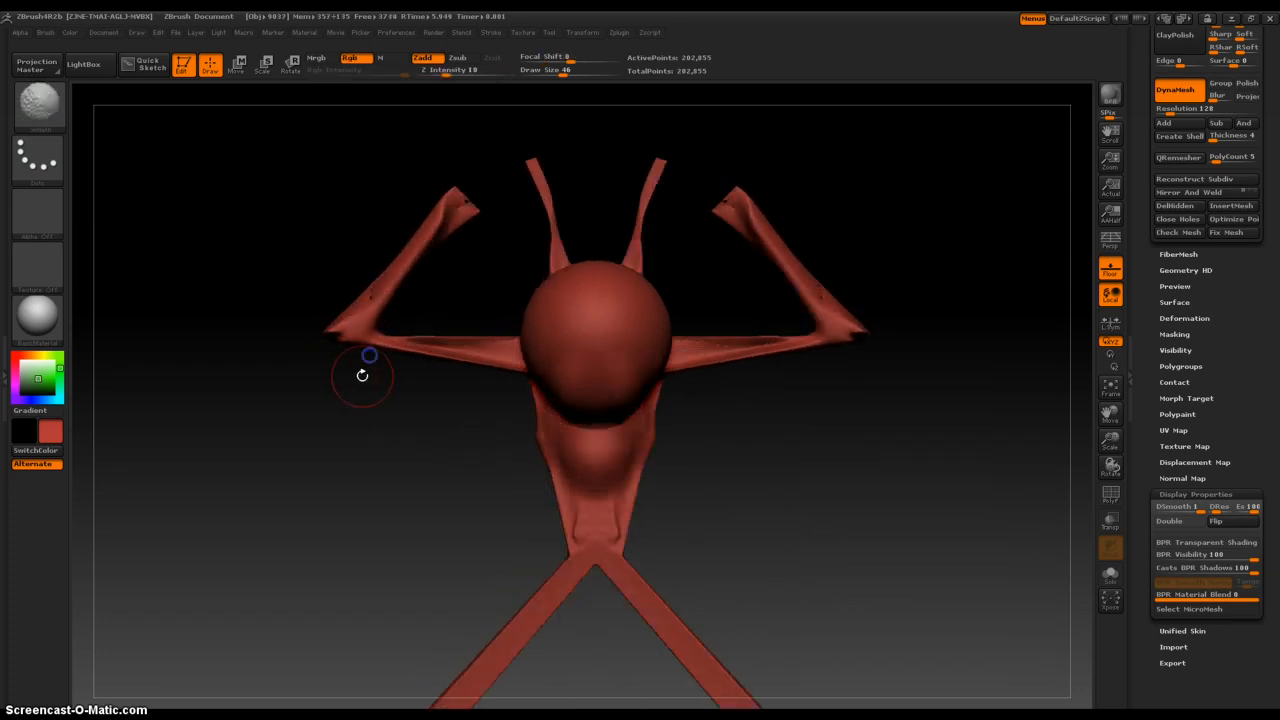
left_click_drag(362, 376, 404, 454)
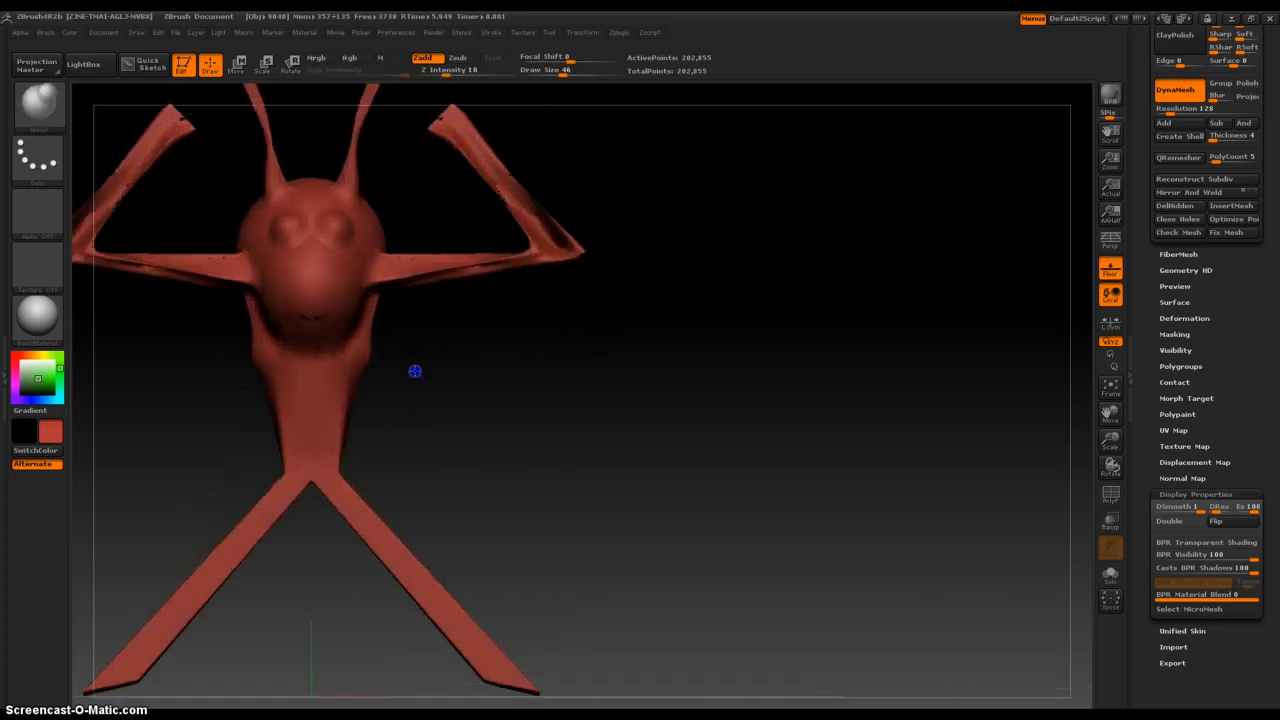
left_click_drag(416, 370, 684, 264)
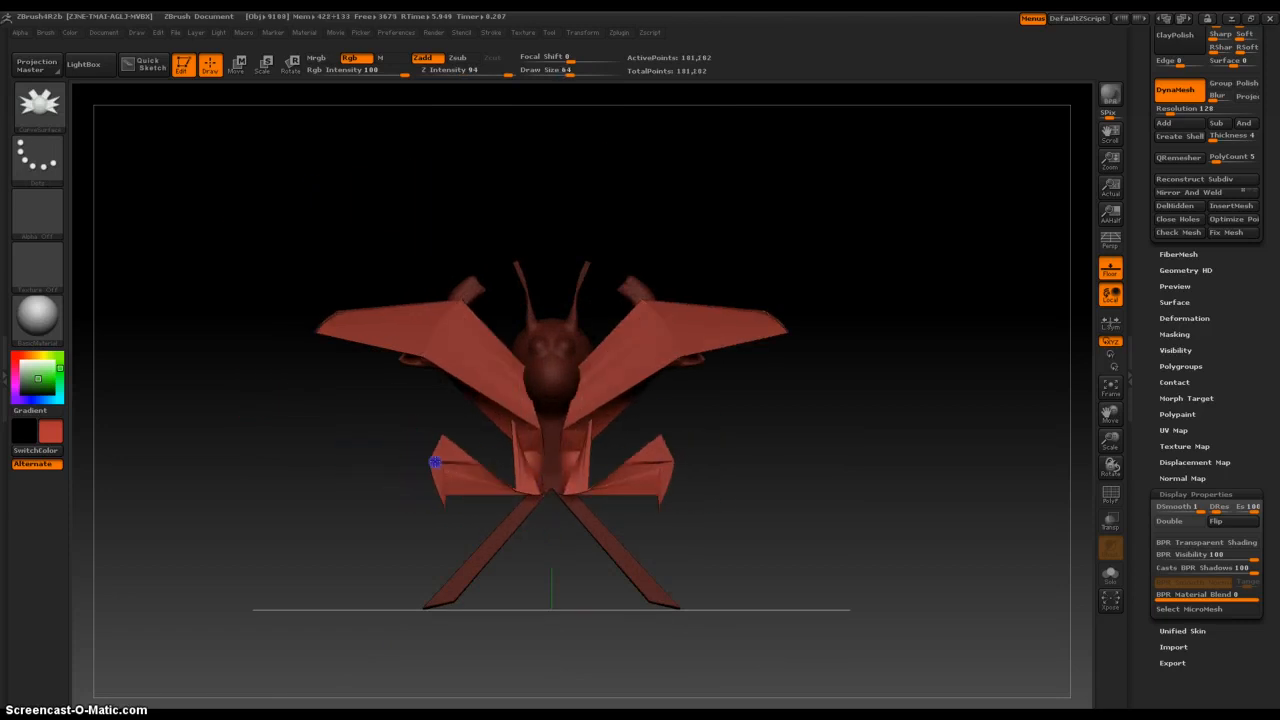
- Zoom in on the winged figure to inspect the new wing strips
left_click_drag(436, 462, 328, 436)
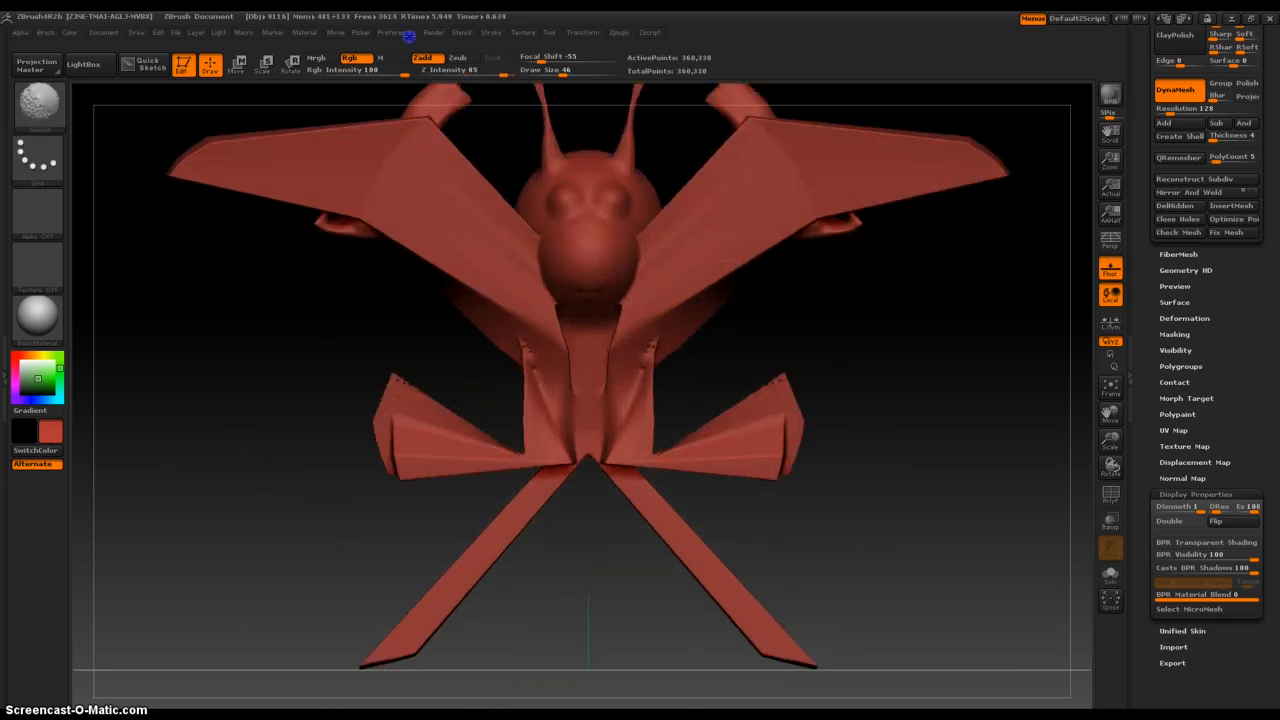
mouse_move(668, 360)
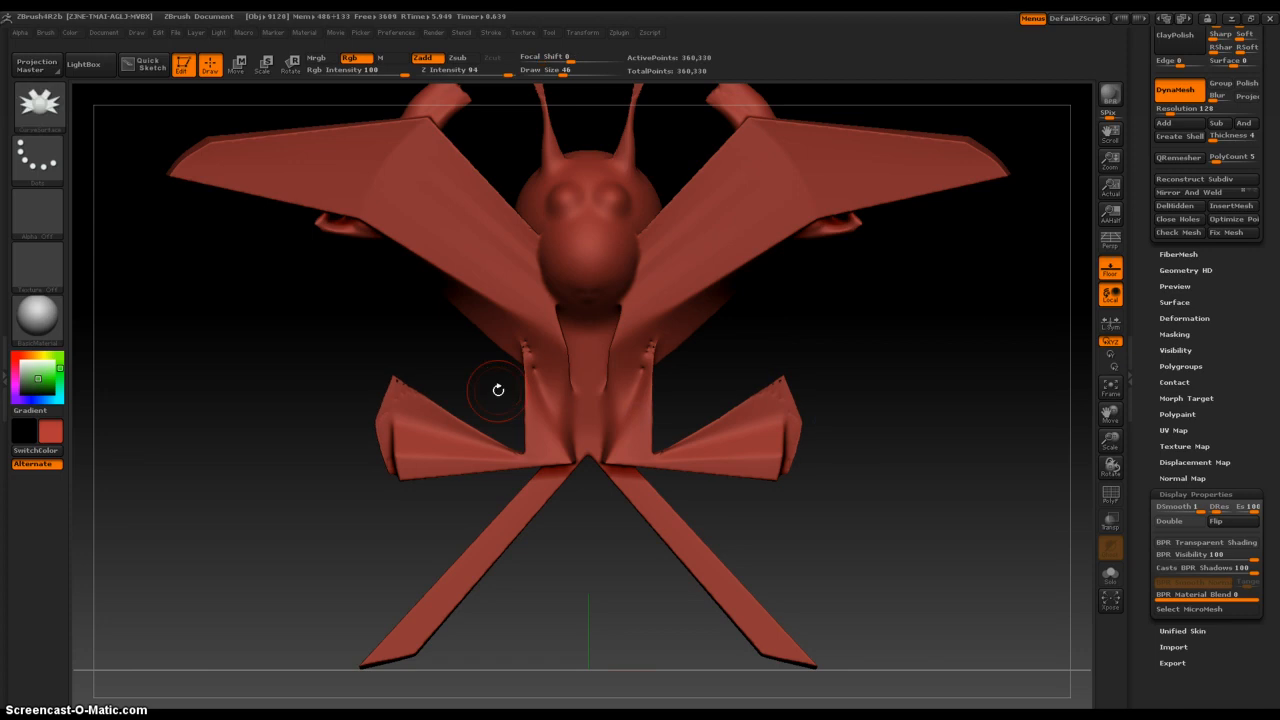
mouse_move(268, 390)
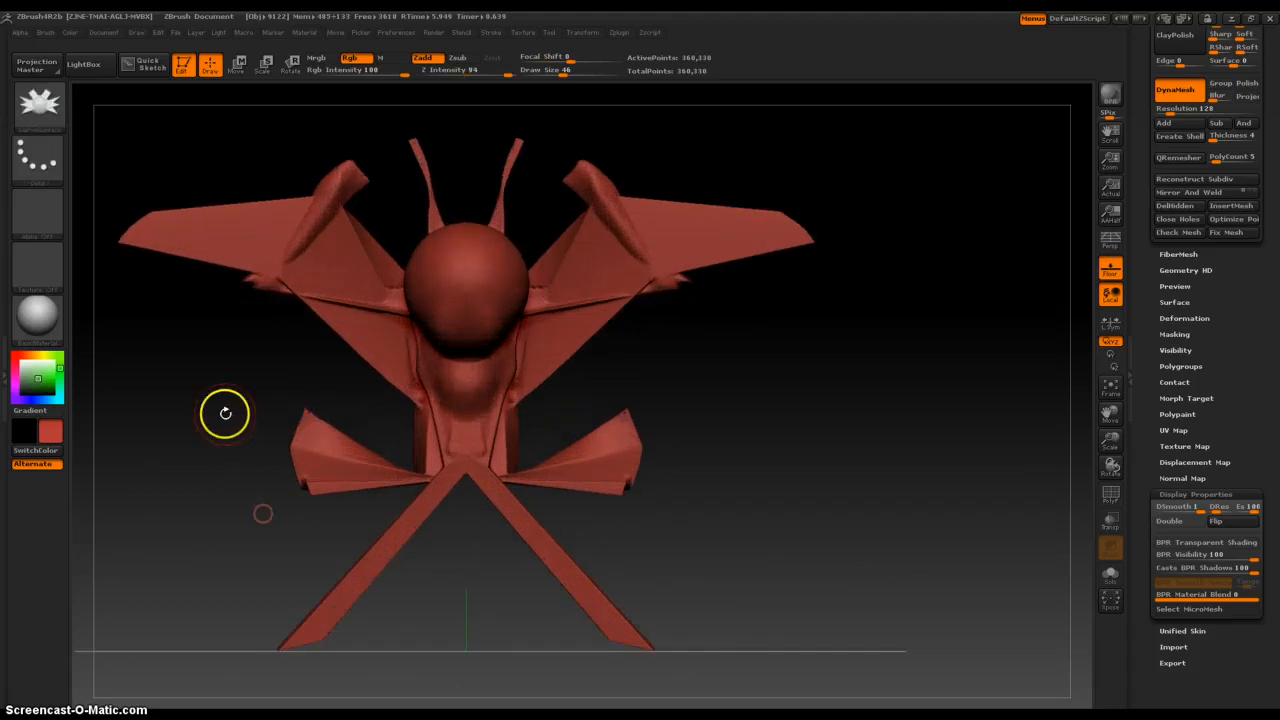
left_click_drag(224, 412, 420, 348)
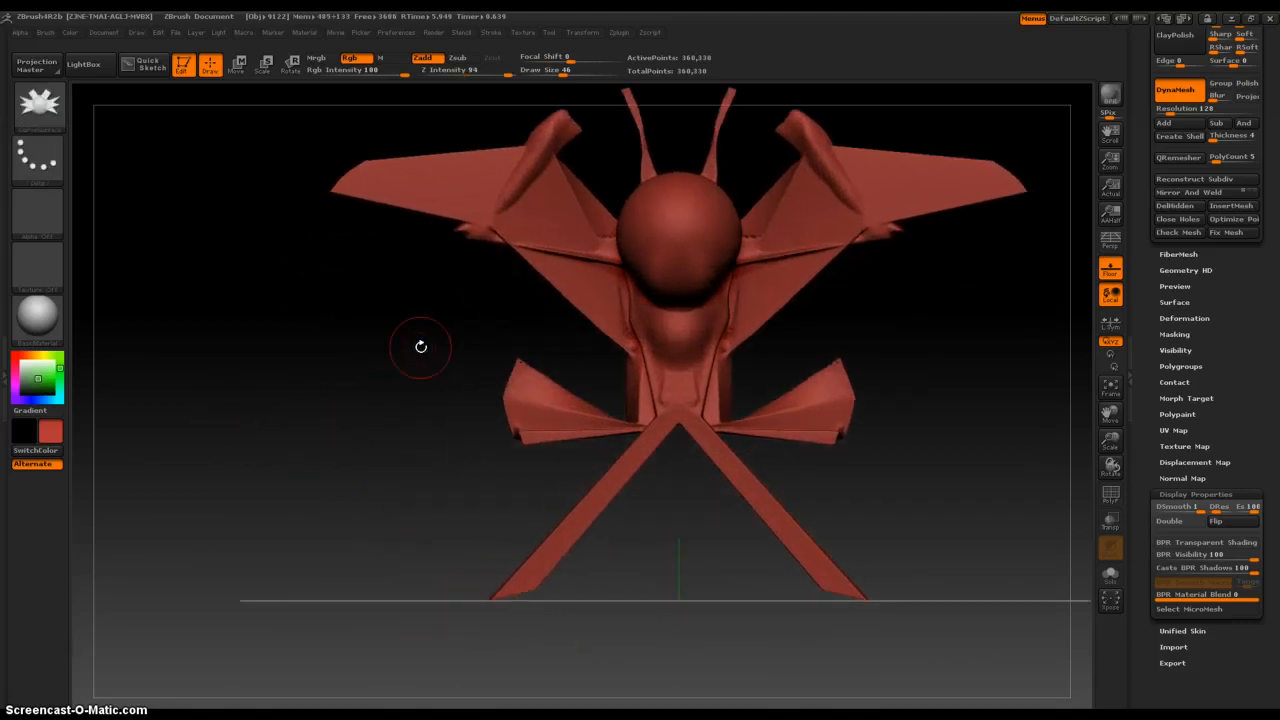
mouse_move(362, 564)
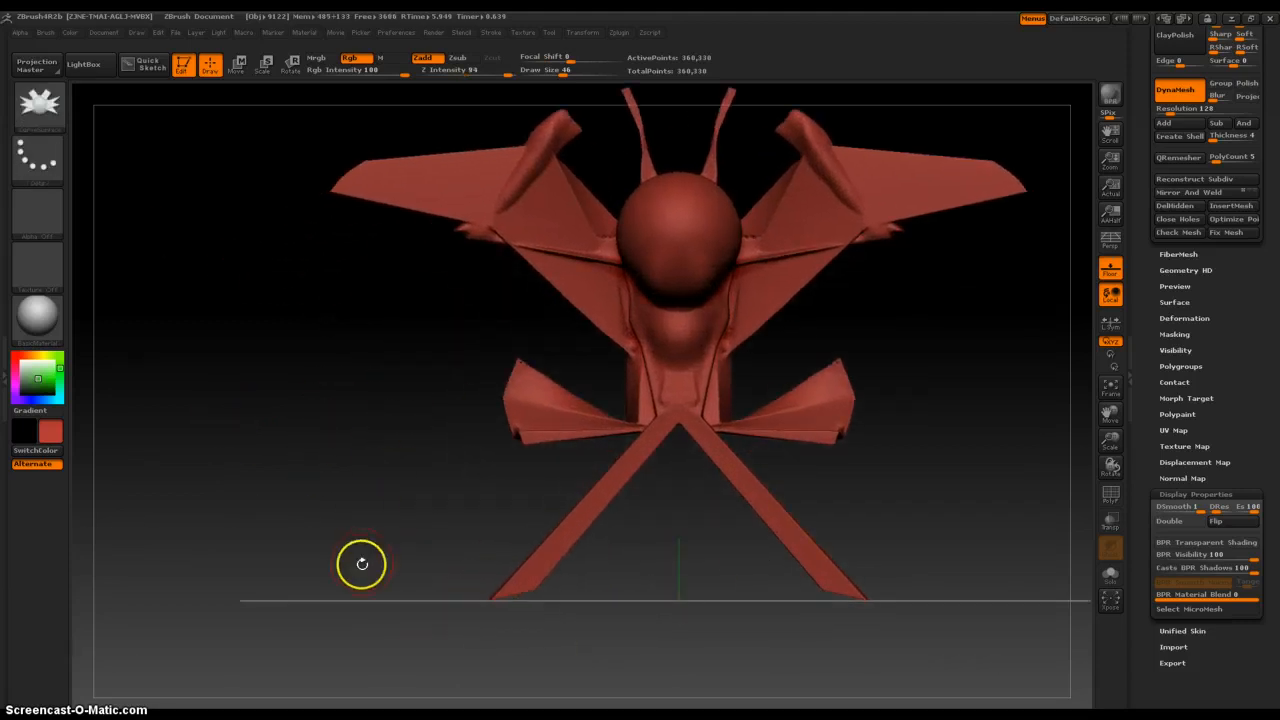